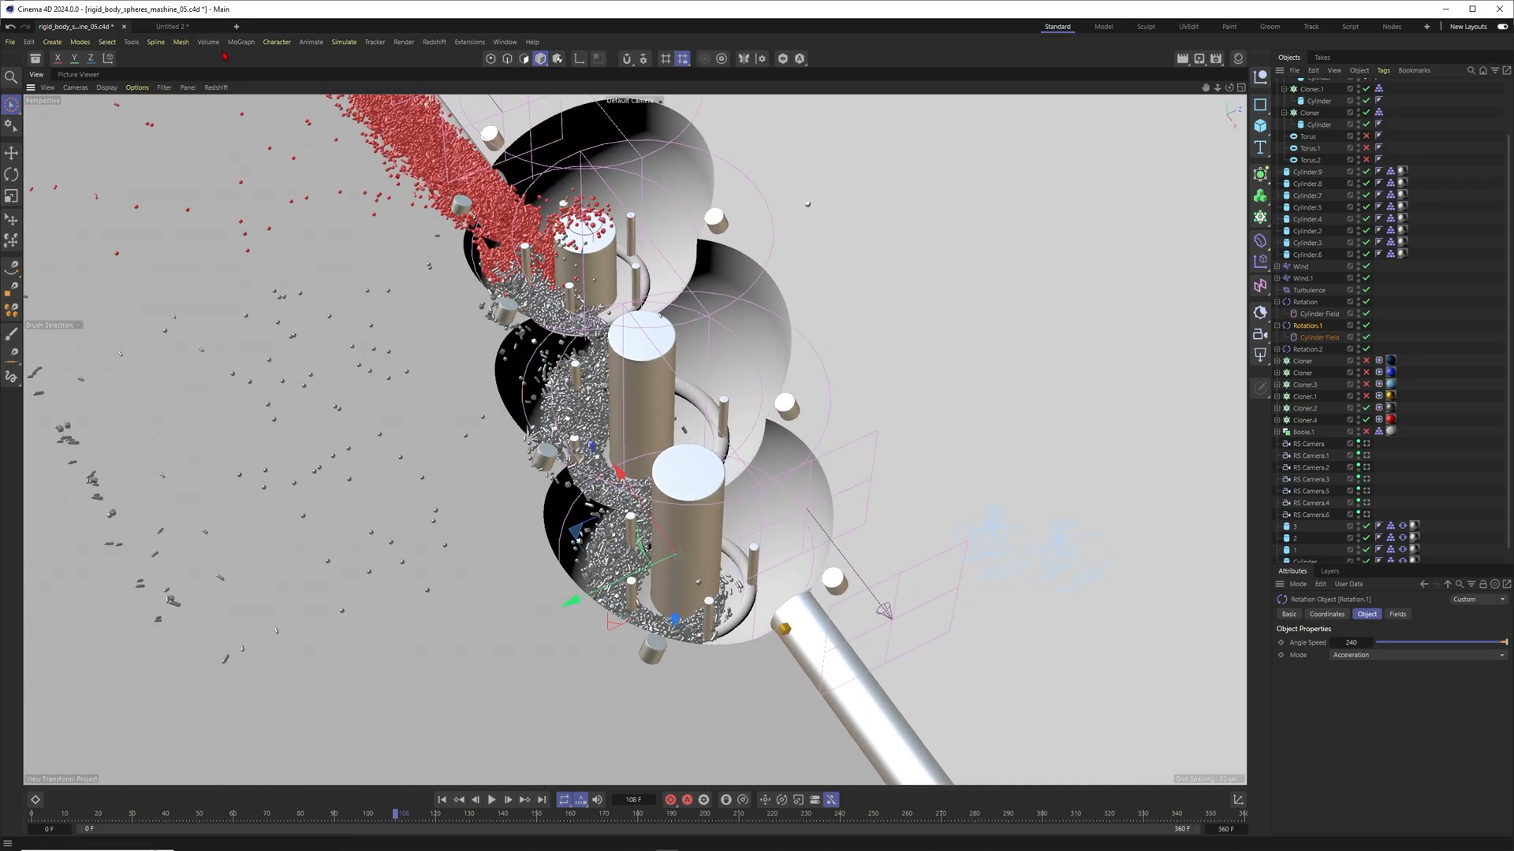
- Switch from rigid_body_spheres_machine_05 to the Untitled 2 document tab
{"action": "left_click", "coordinate": [172, 26]}
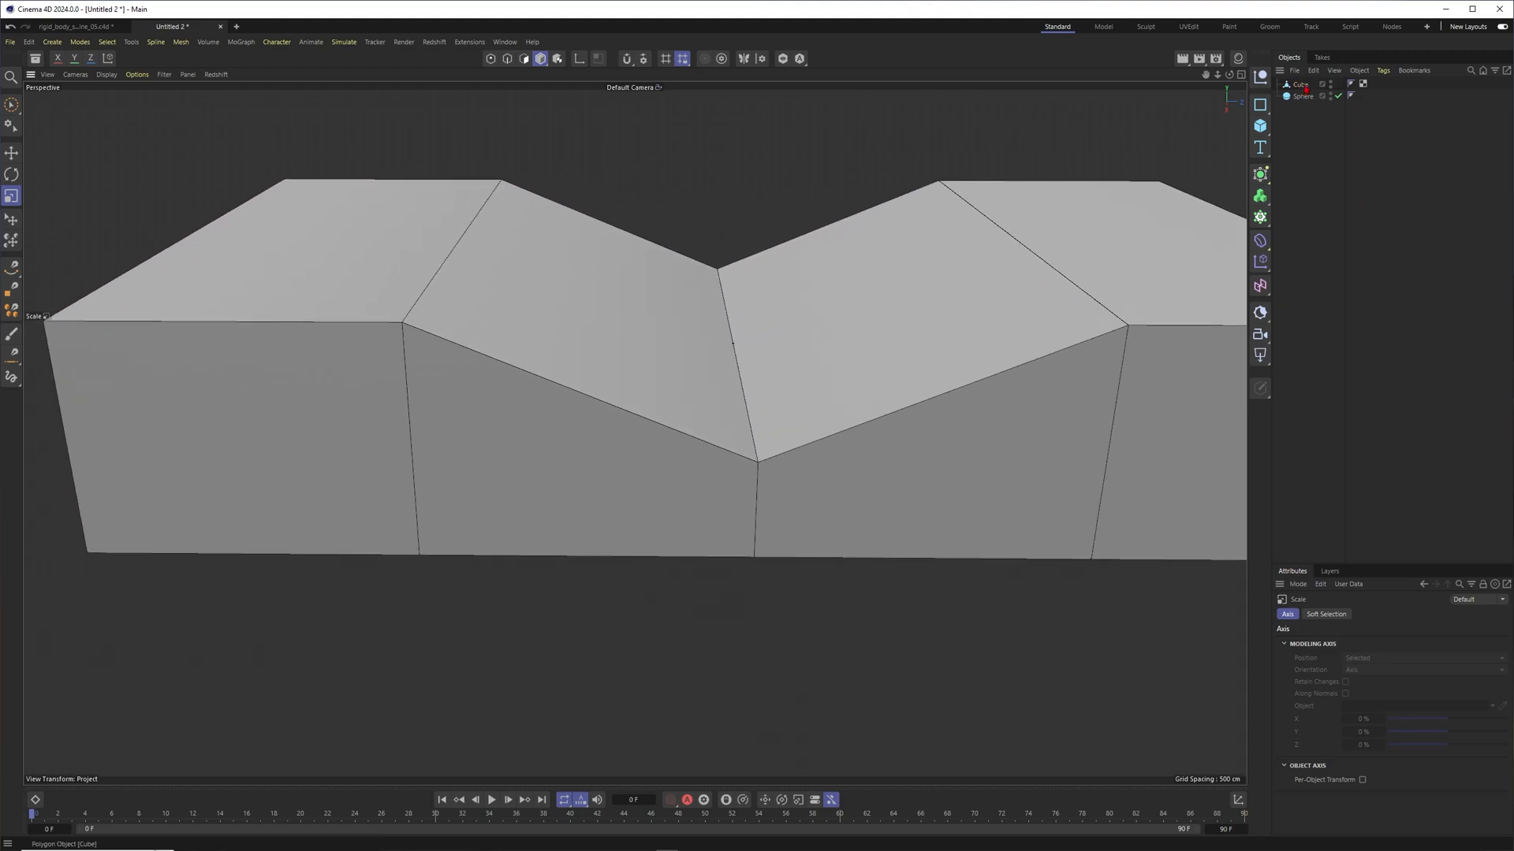
- Push sections of the subdivided cube up and down into zigzag peaks
{"action": "left_click", "coordinate": [1397, 267]}
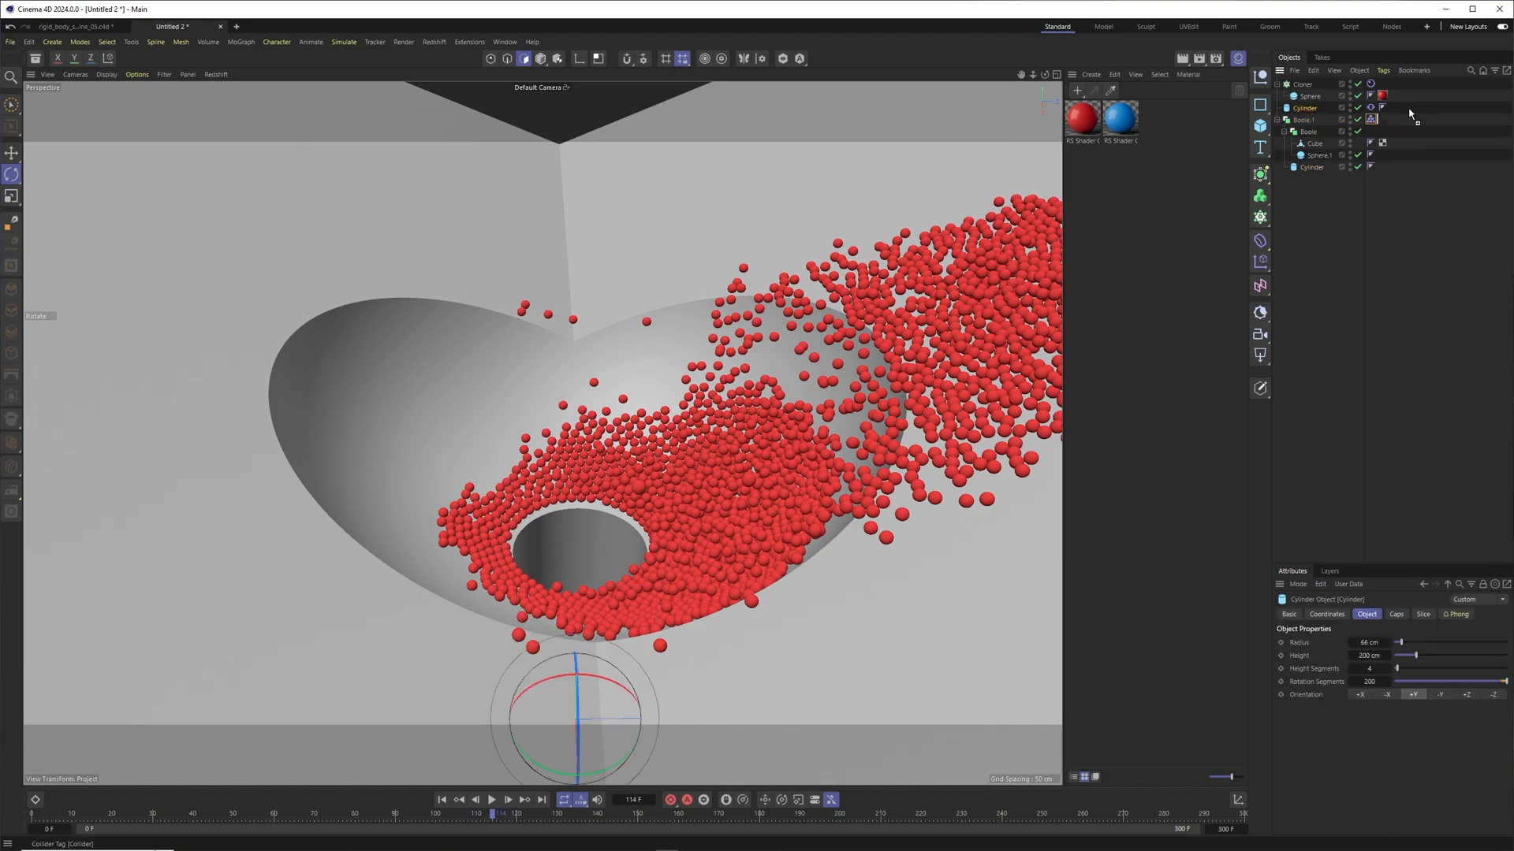
- Play the simulation so the red sphere stream falls into the carved bowl
{"action": "left_click", "coordinate": [491, 799]}
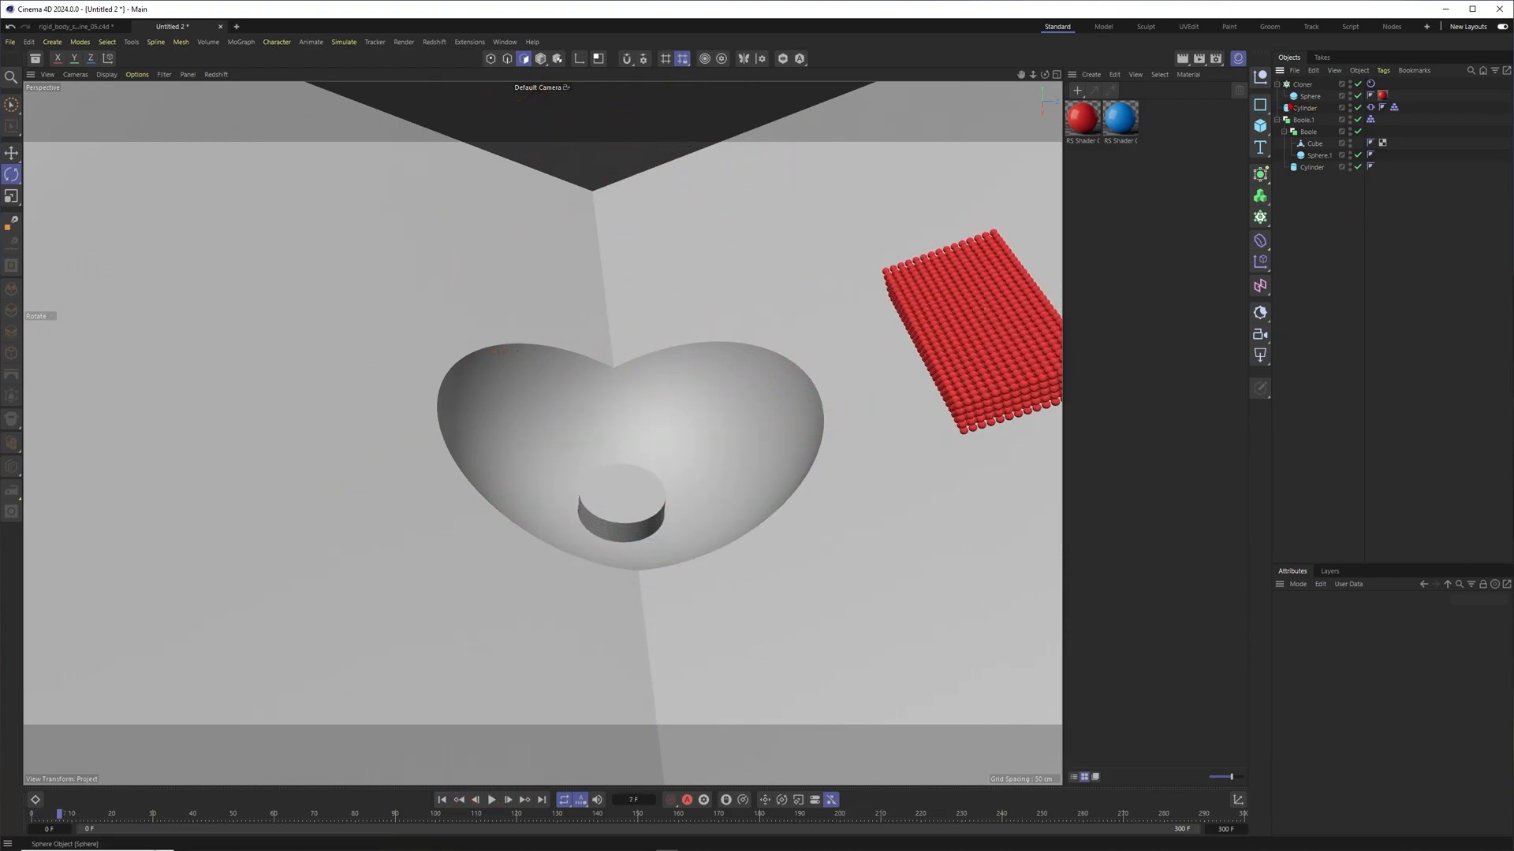
- Place the Cylinder inside the Boole hierarchy to subtract a drain hole
{"action": "left_click", "coordinate": [1310, 96]}
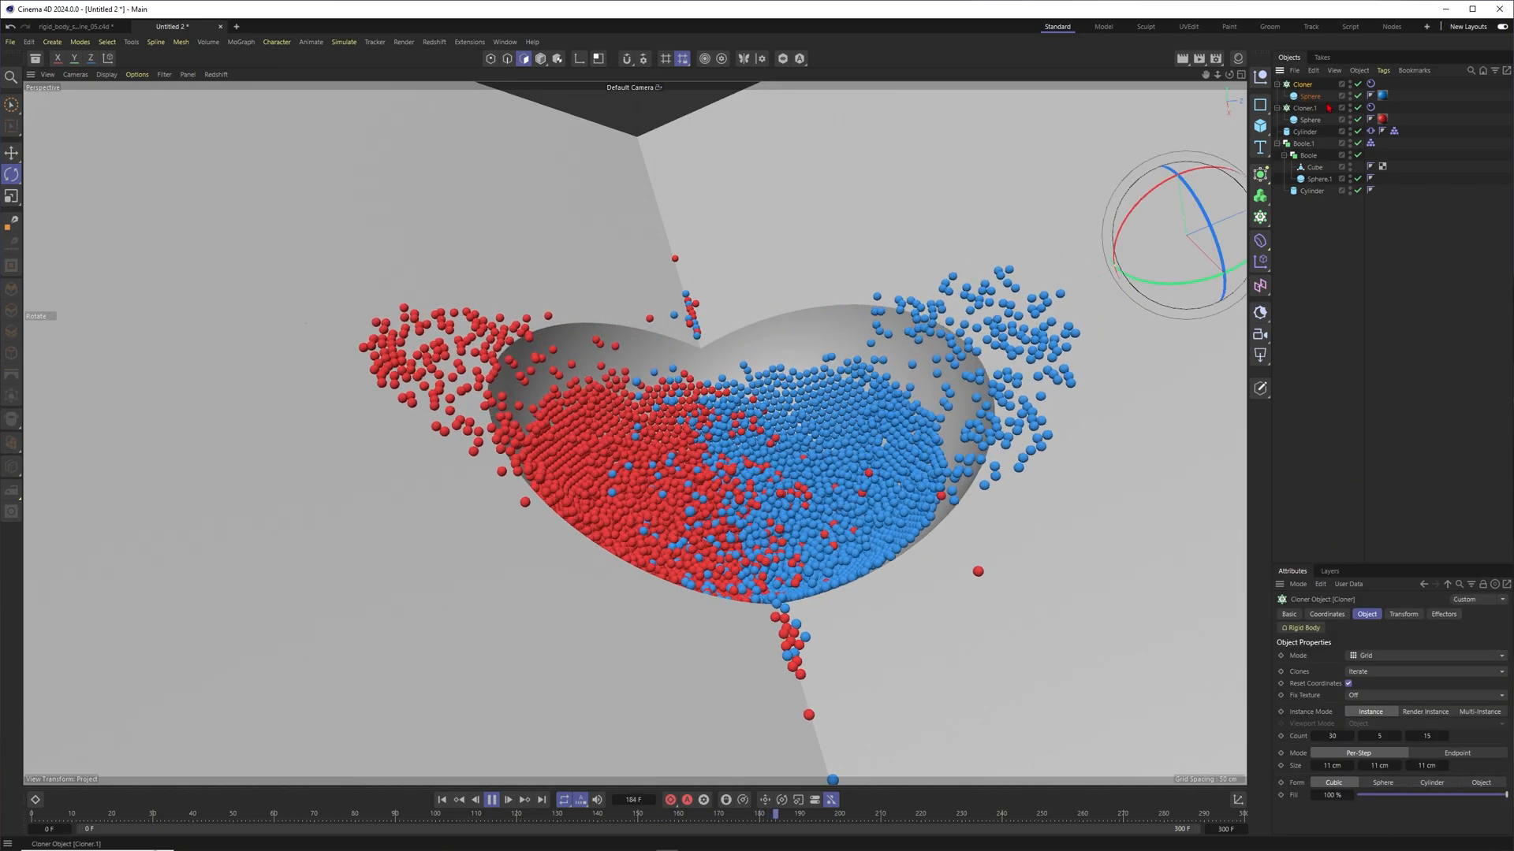
- Play the rigid-body simulation with red and blue Cloner grids pouring together
{"action": "left_click", "coordinate": [491, 800]}
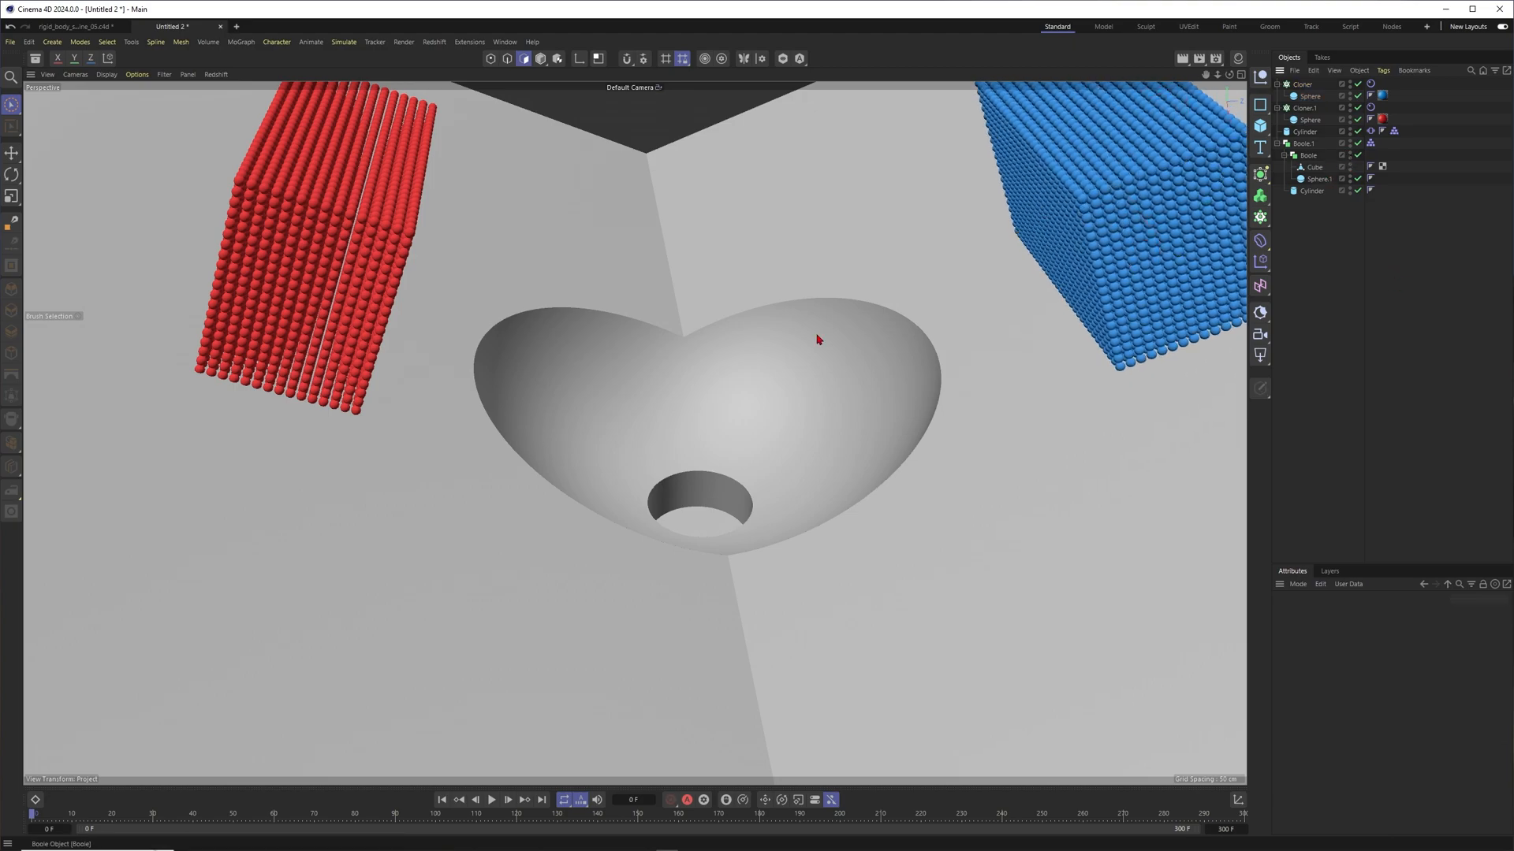
- Raise the Cloner counts so the red and blue grids become larger blocks
{"action": "left_click", "coordinate": [1304, 671]}
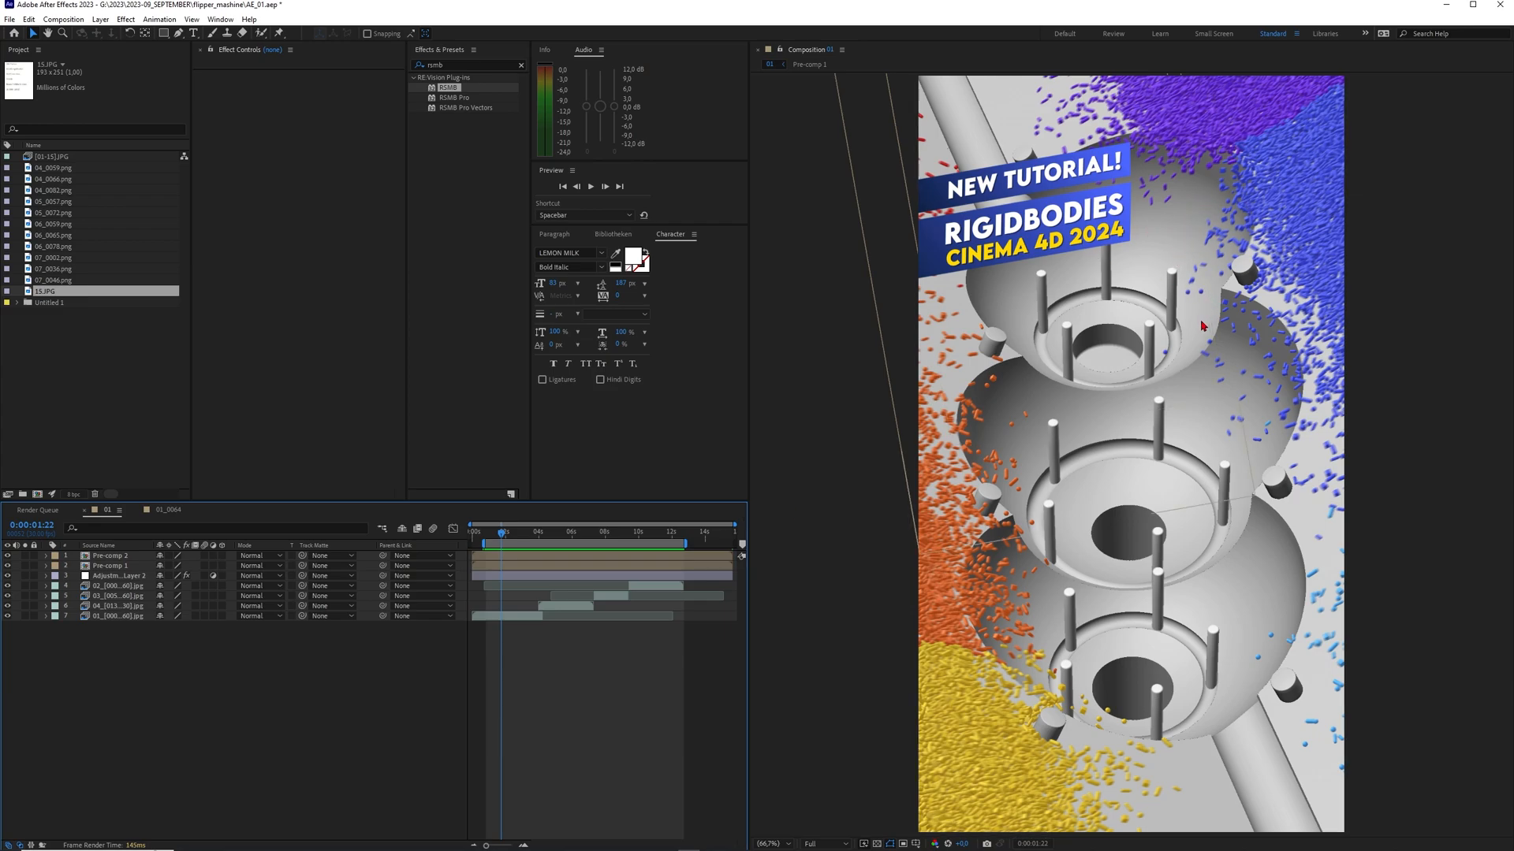
{"action": "mouse_move", "coordinate": [1097, 462]}
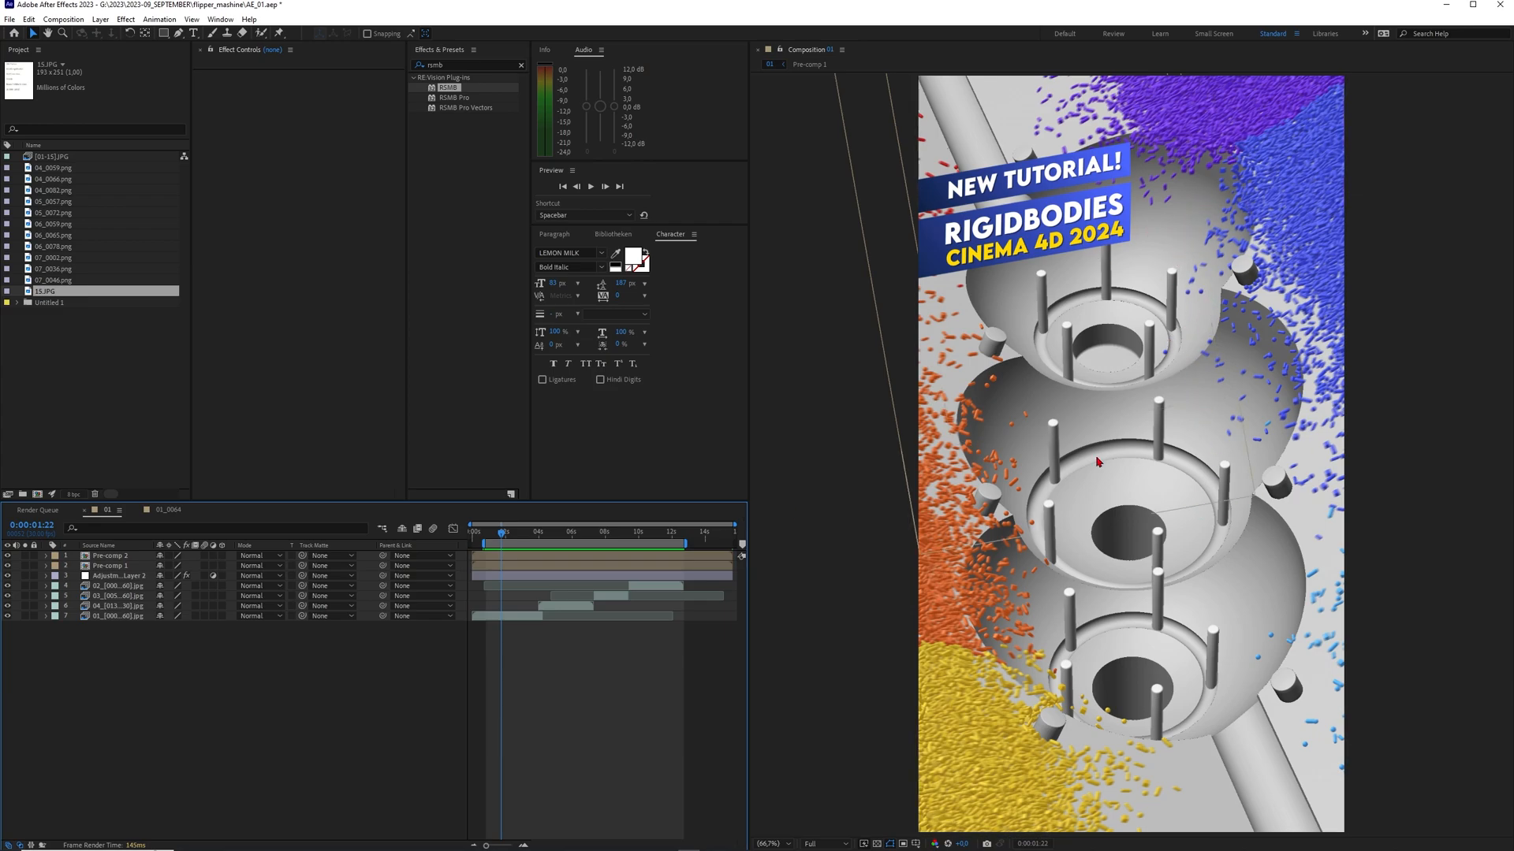
{"action": "mouse_move", "coordinate": [1040, 491]}
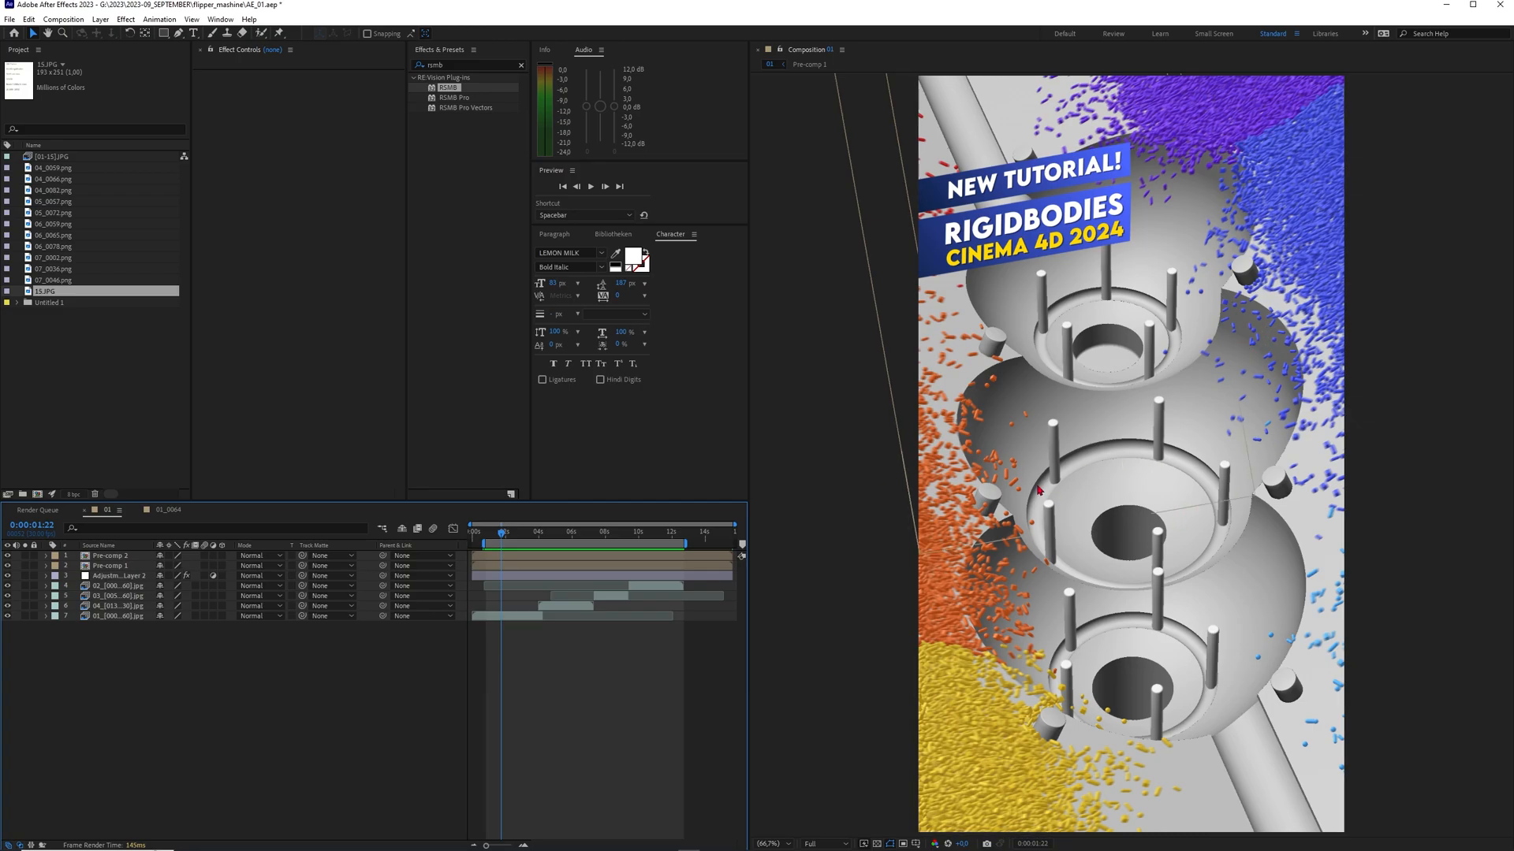
- Preview the vertical After Effects composition forward to about 5 seconds
{"action": "left_click", "coordinate": [569, 532]}
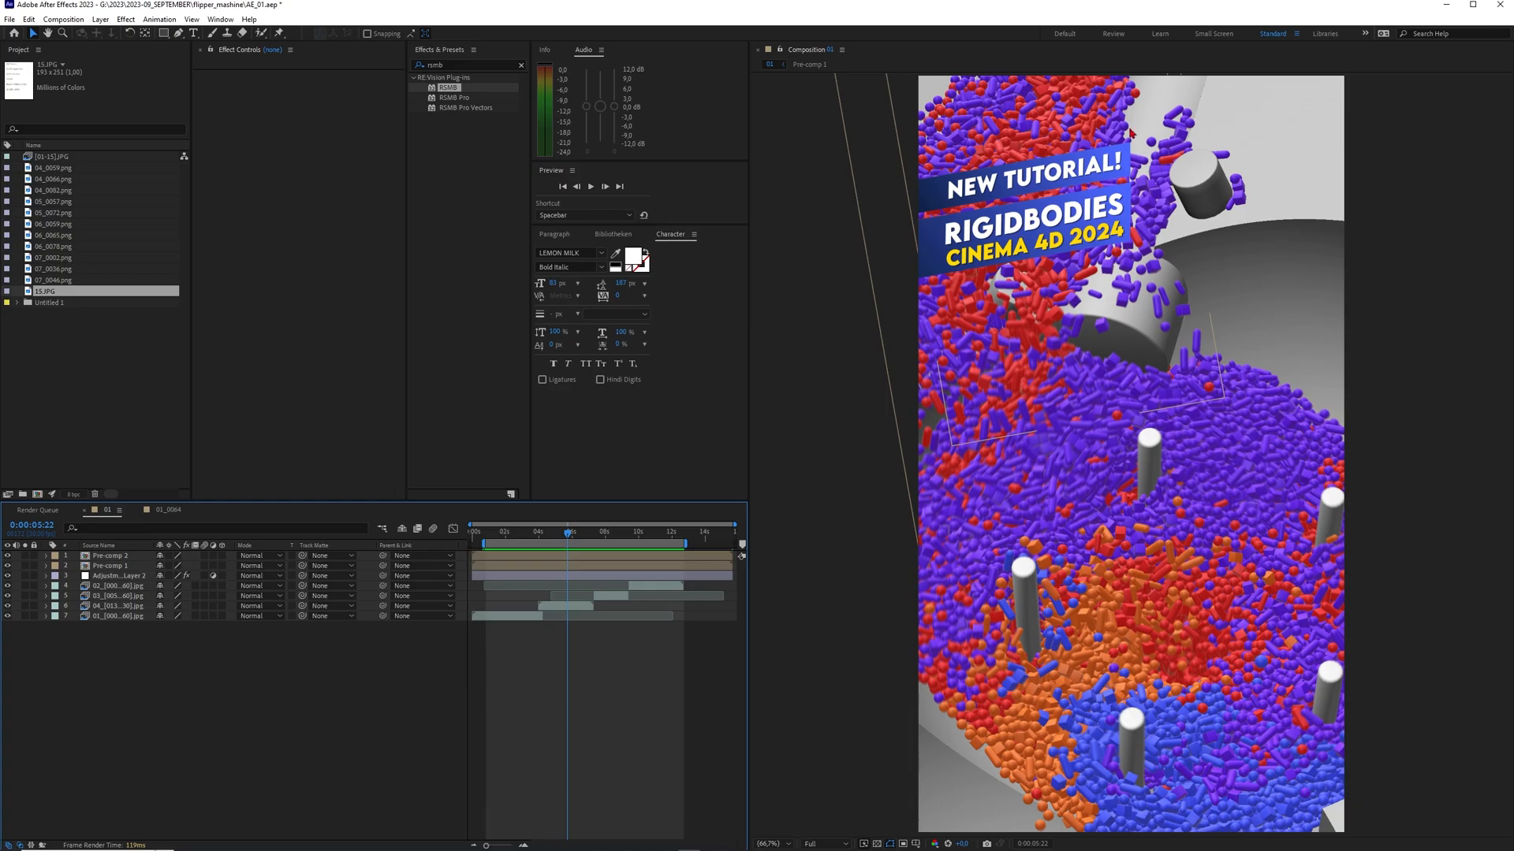
- Move the current-time indicator back to the start and replay the preview
{"action": "left_click", "coordinate": [560, 532]}
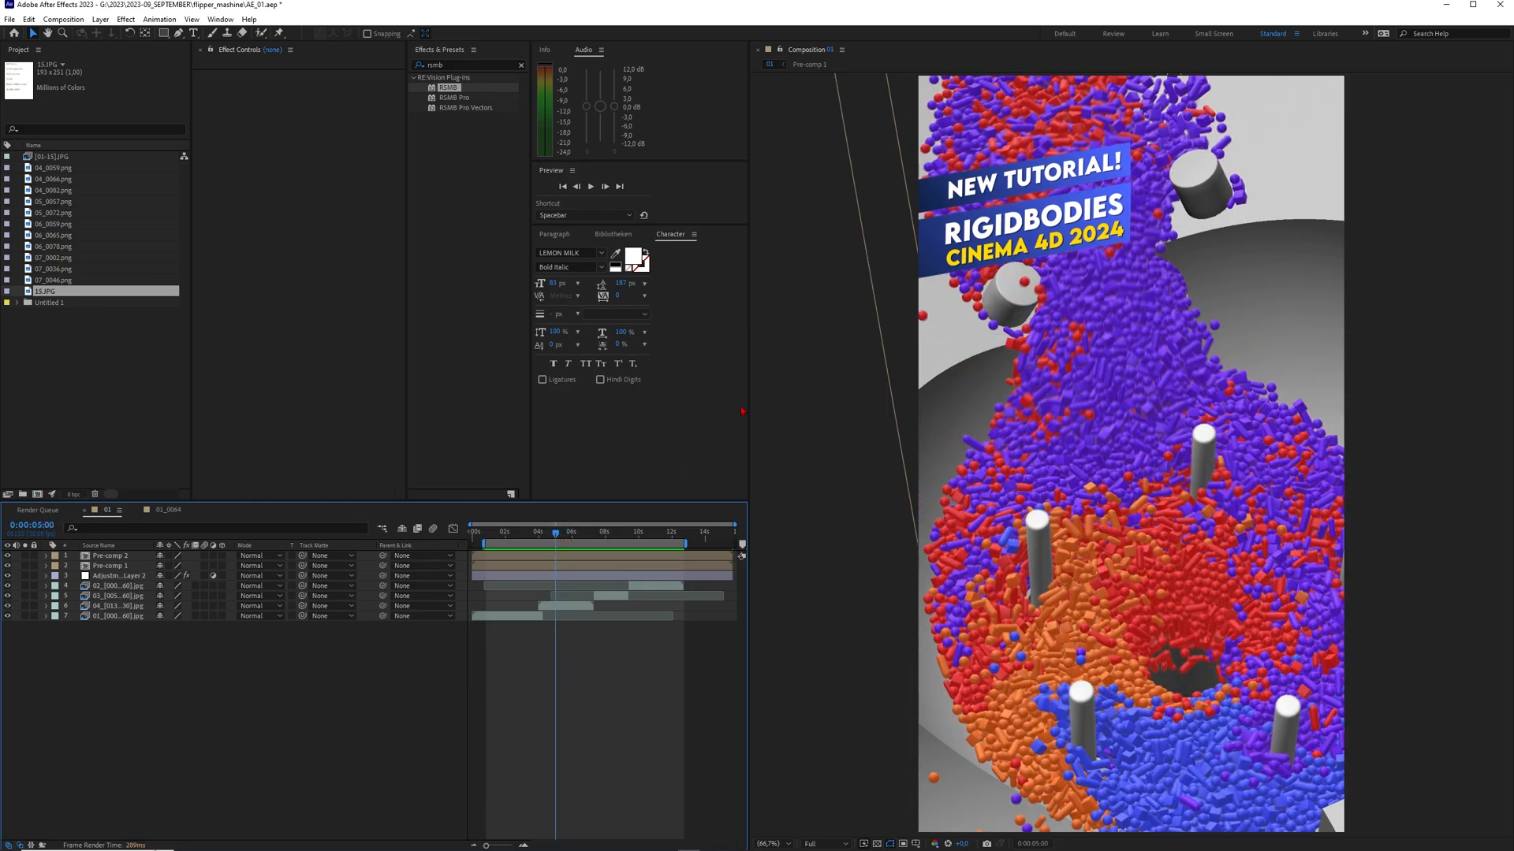
{"action": "left_click", "coordinate": [550, 532]}
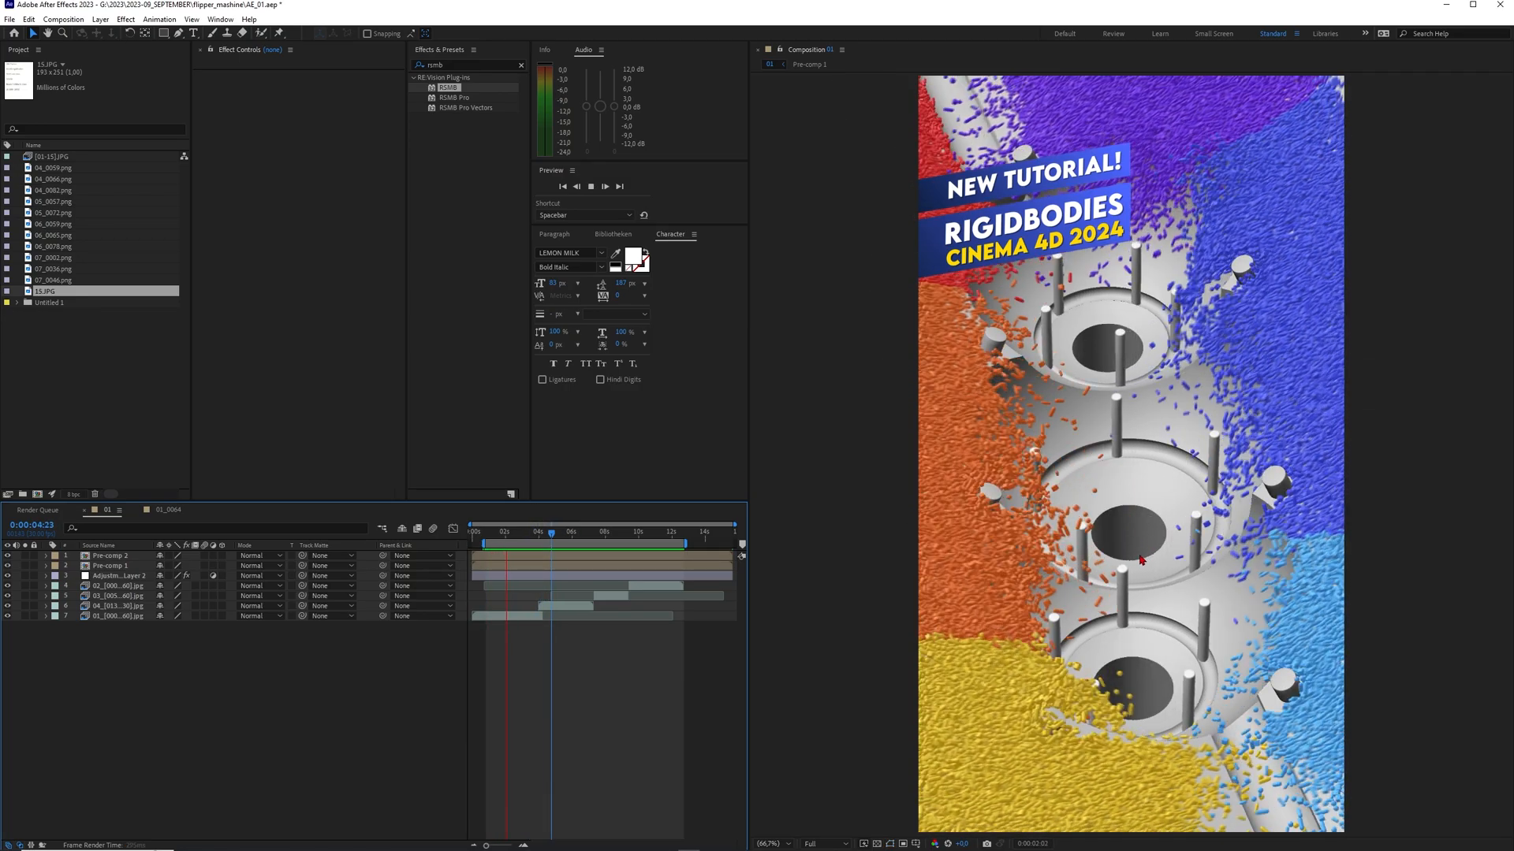